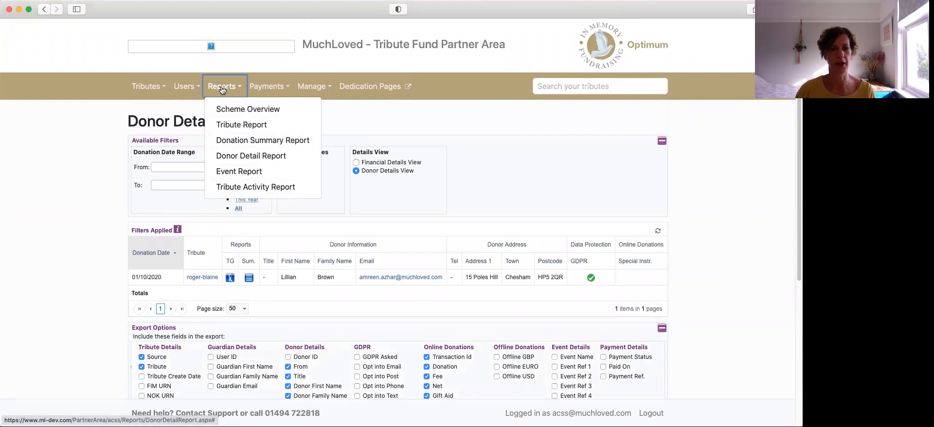
pyautogui.moveTo(239, 171)
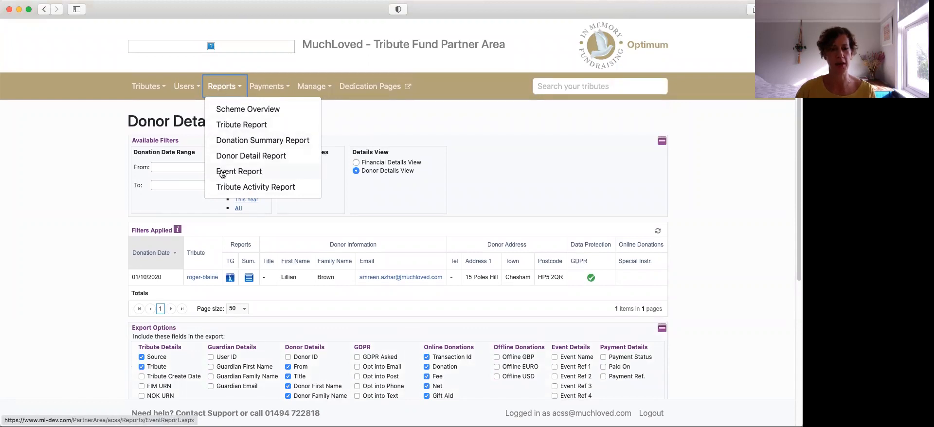
# Step: Open the Event Report from the Reports menu
pyautogui.click(238, 171)
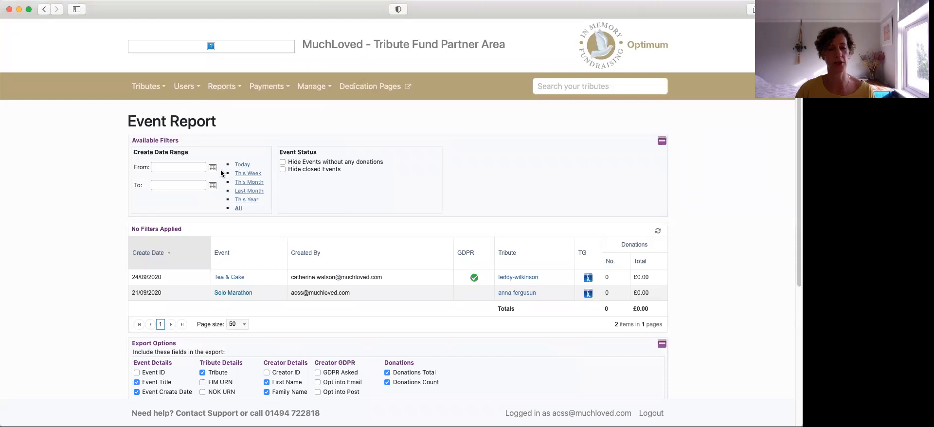
# Step: Apply the Last Month create-date range, 01/09/2020 to 30/09/2020
pyautogui.click(178, 166)
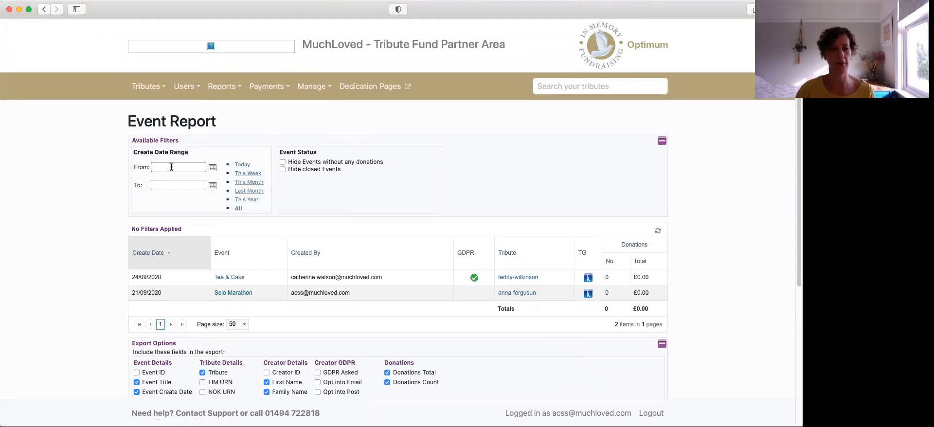
pyautogui.click(177, 167)
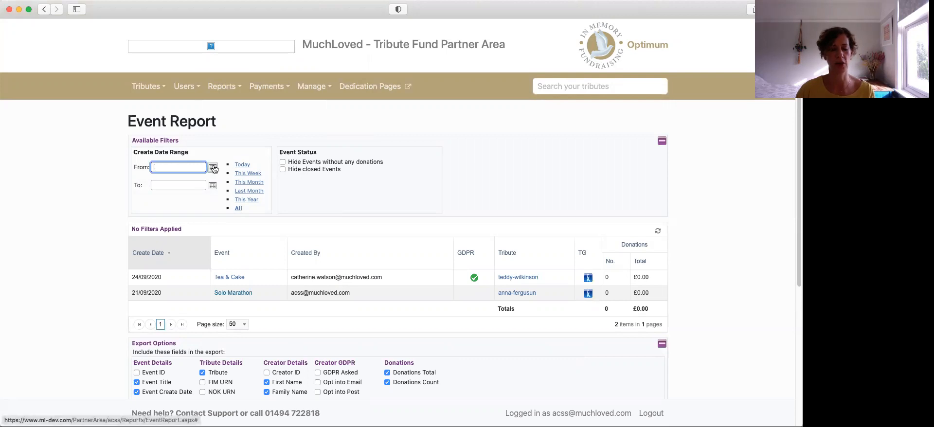
pyautogui.moveTo(212, 167)
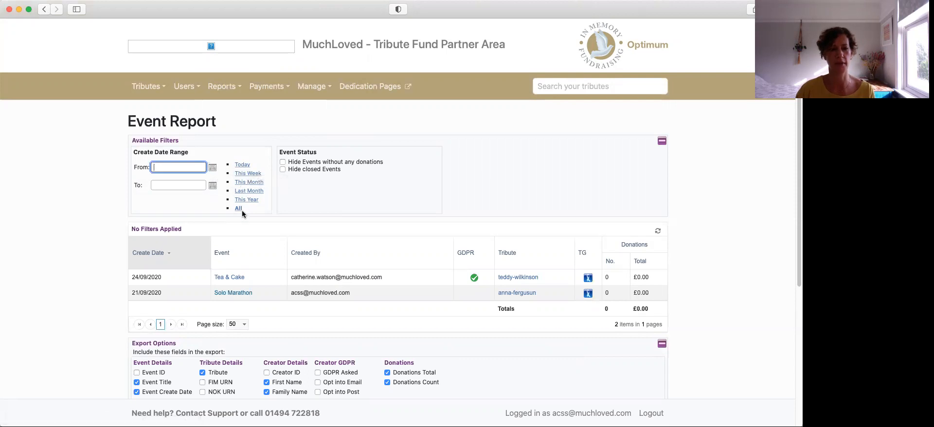
pyautogui.moveTo(242, 193)
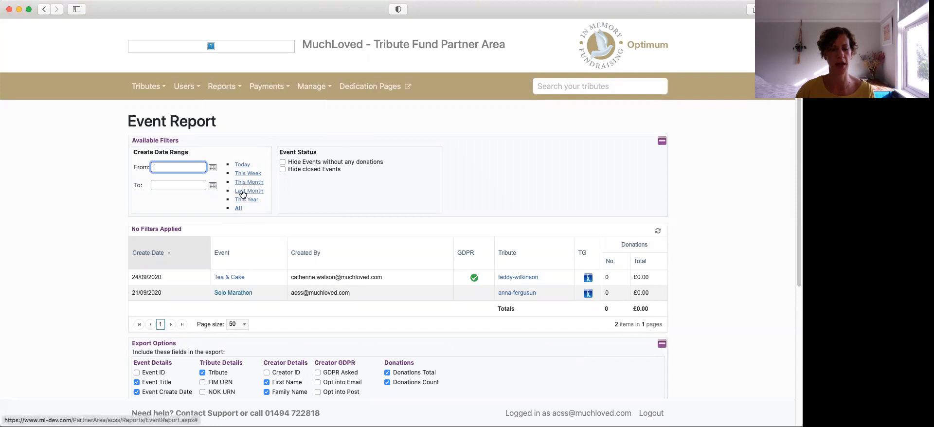
pyautogui.click(249, 191)
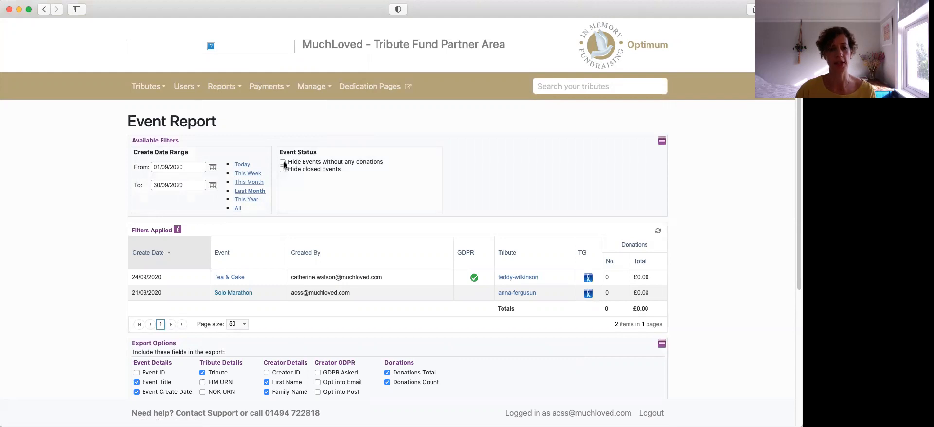
pyautogui.moveTo(283, 162)
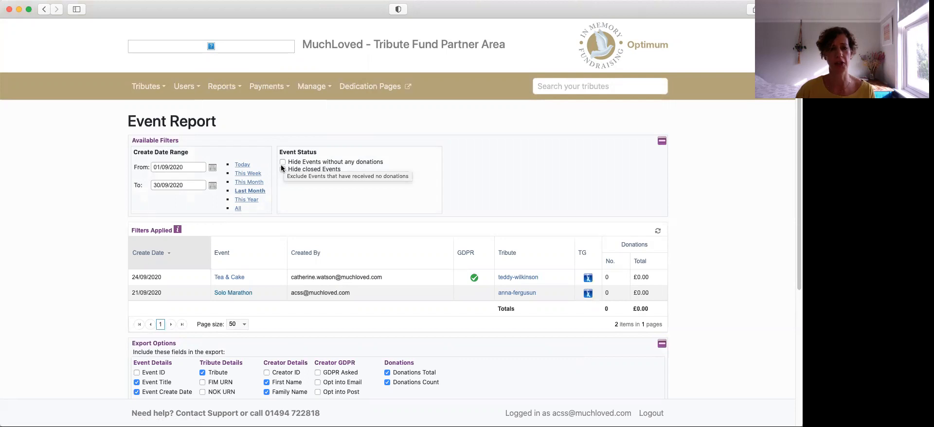
pyautogui.moveTo(283, 172)
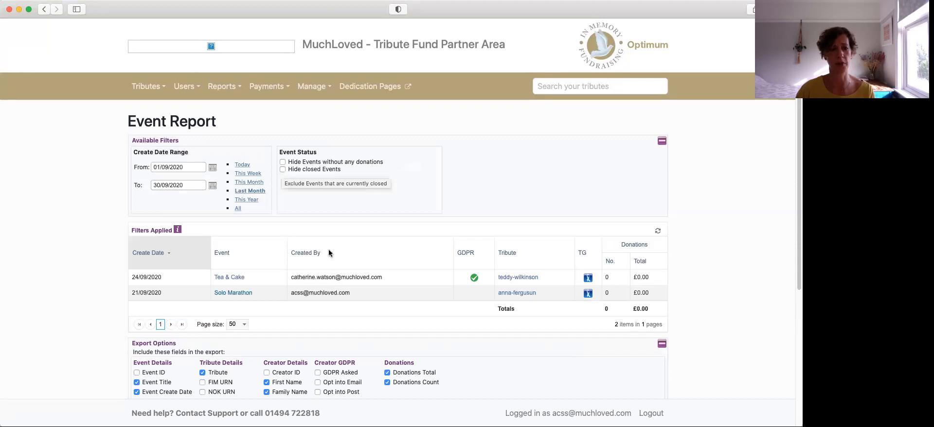
pyautogui.scroll(-3)
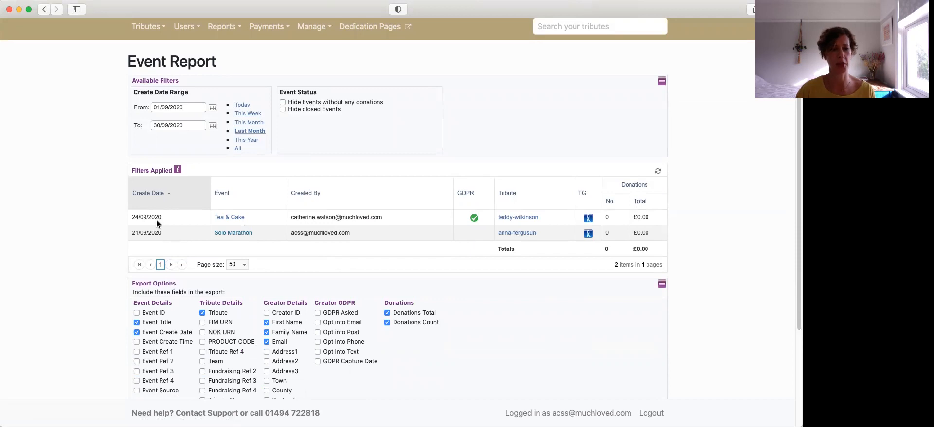
pyautogui.moveTo(225, 221)
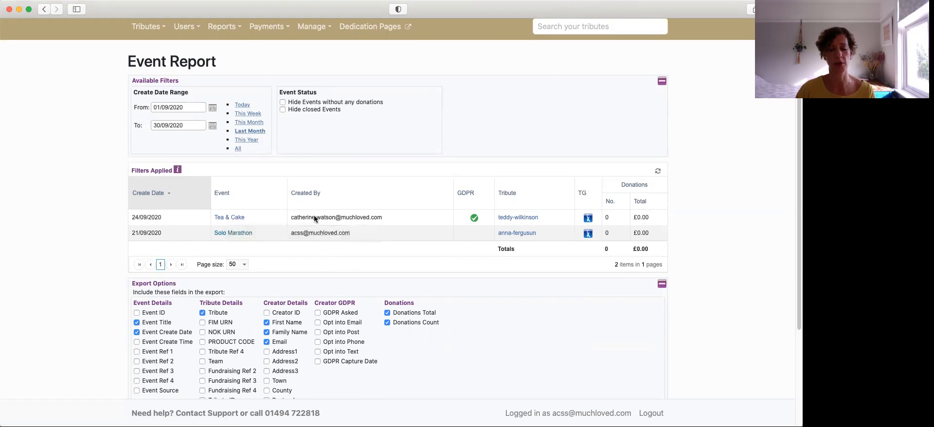
pyautogui.moveTo(474, 217)
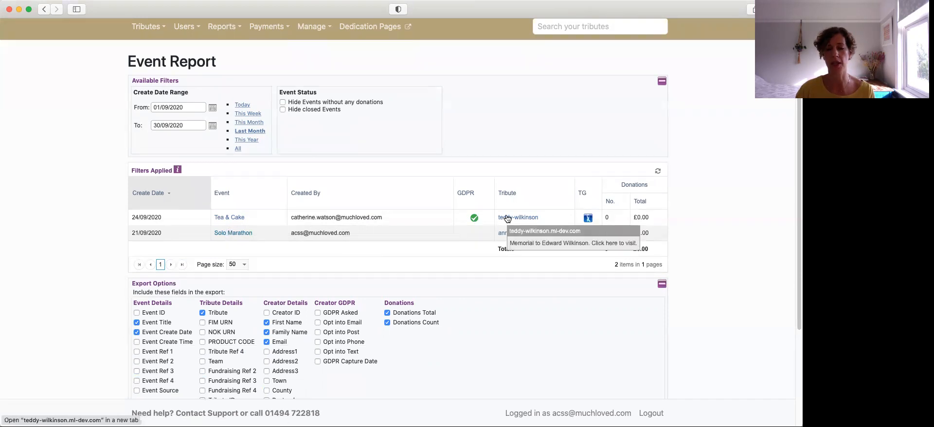
pyautogui.moveTo(506, 218)
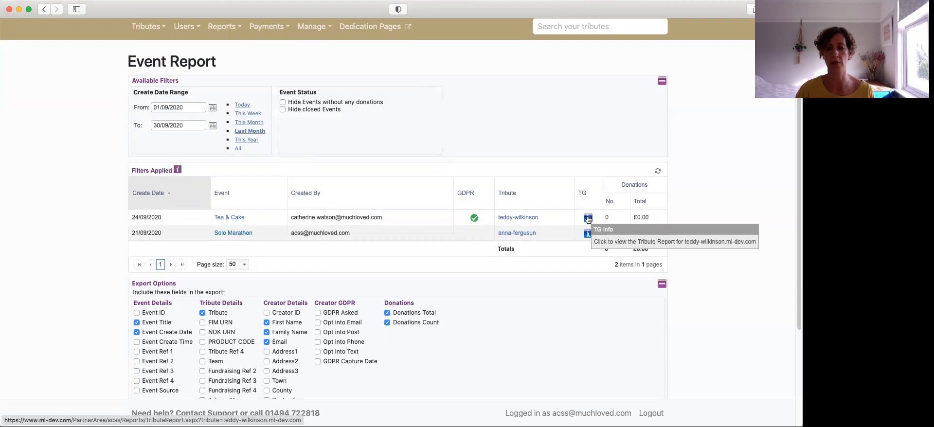
pyautogui.moveTo(616, 212)
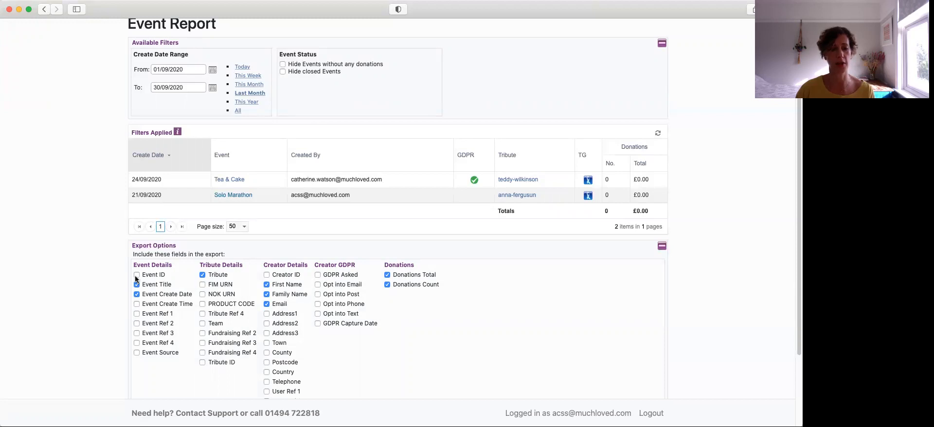
pyautogui.click(137, 284)
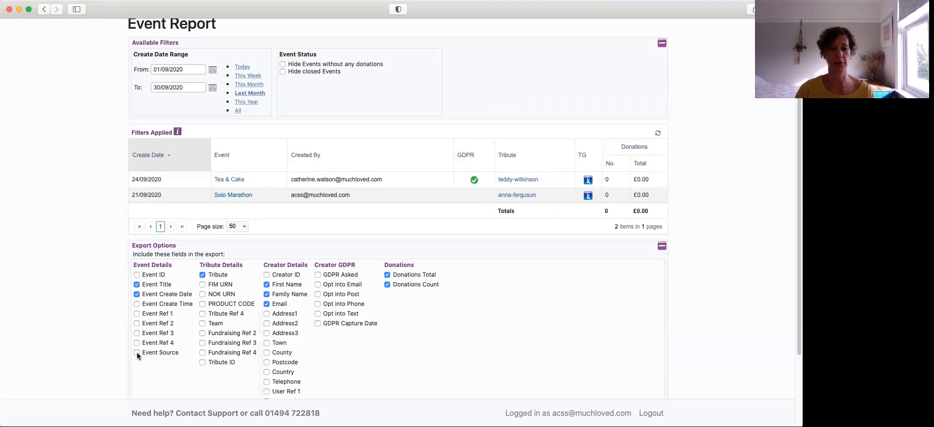
pyautogui.moveTo(178, 367)
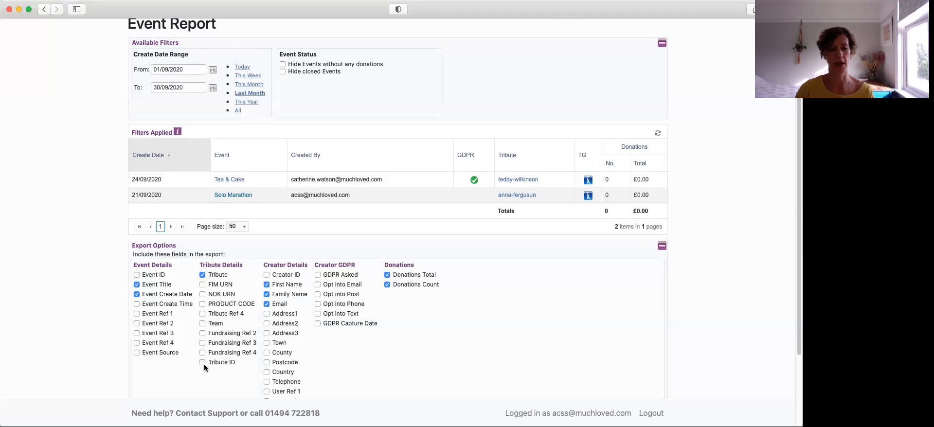
pyautogui.moveTo(274, 356)
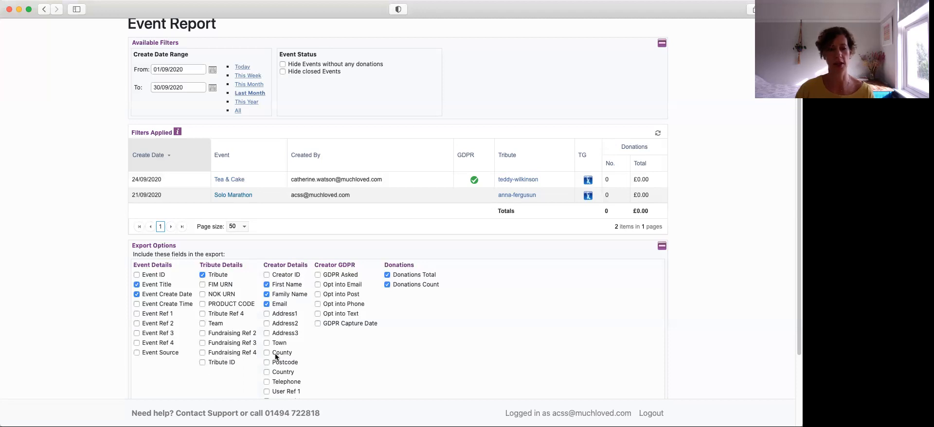
pyautogui.scroll(-3)
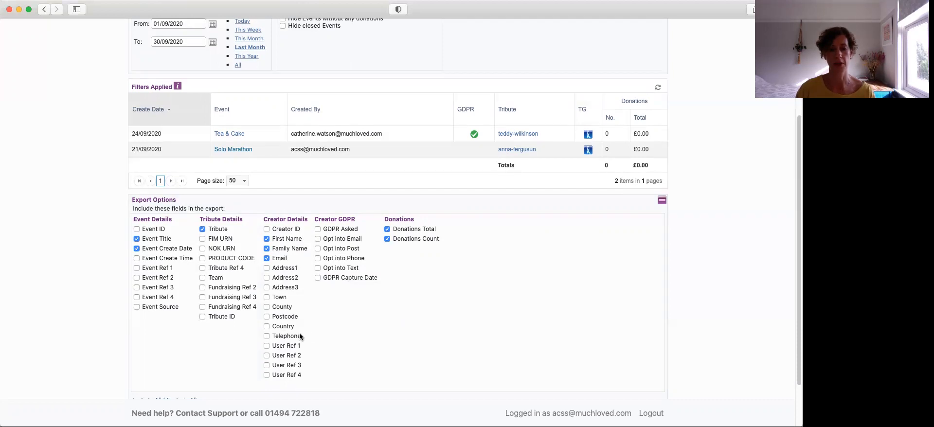
# Step: Tick creator Address1–3, Town, County, Postcode, Country and Telephone in Export Options
pyautogui.click(266, 268)
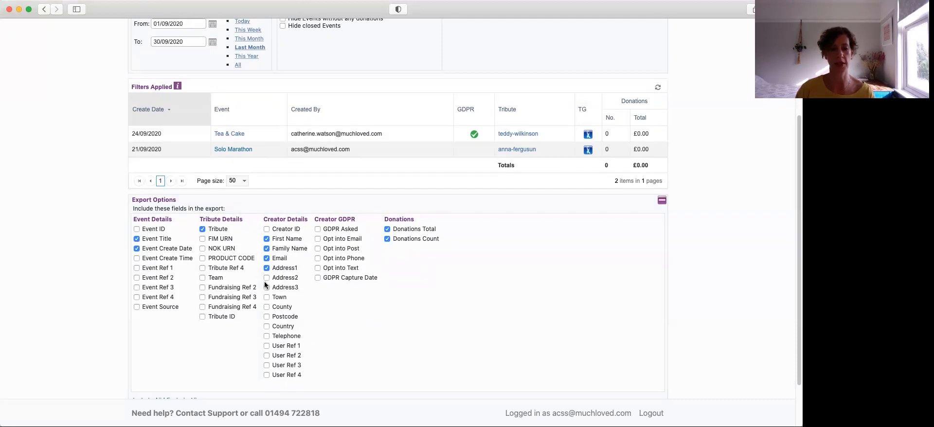
pyautogui.click(267, 296)
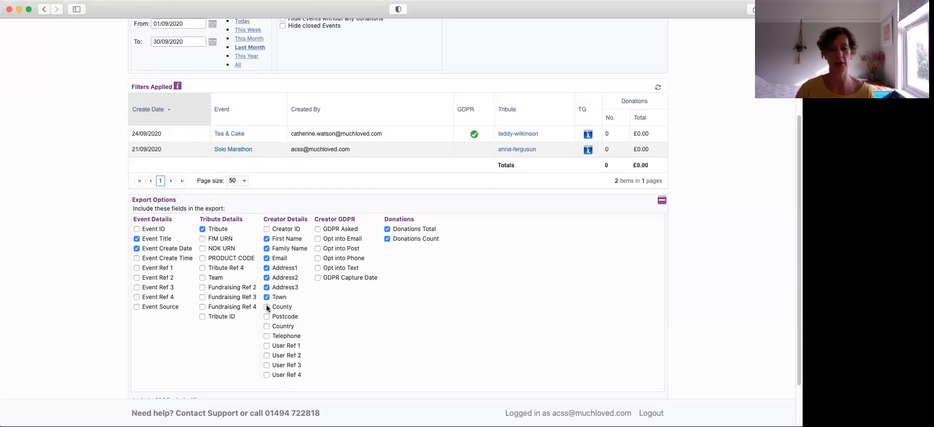
pyautogui.click(266, 307)
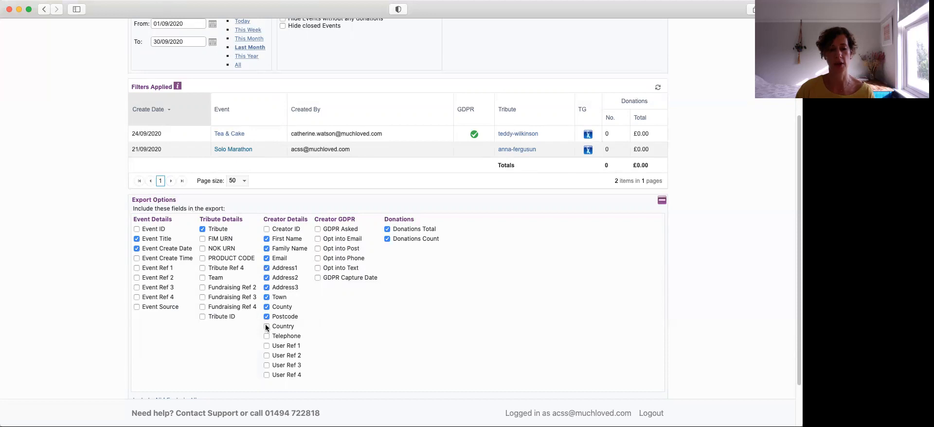
pyautogui.click(266, 325)
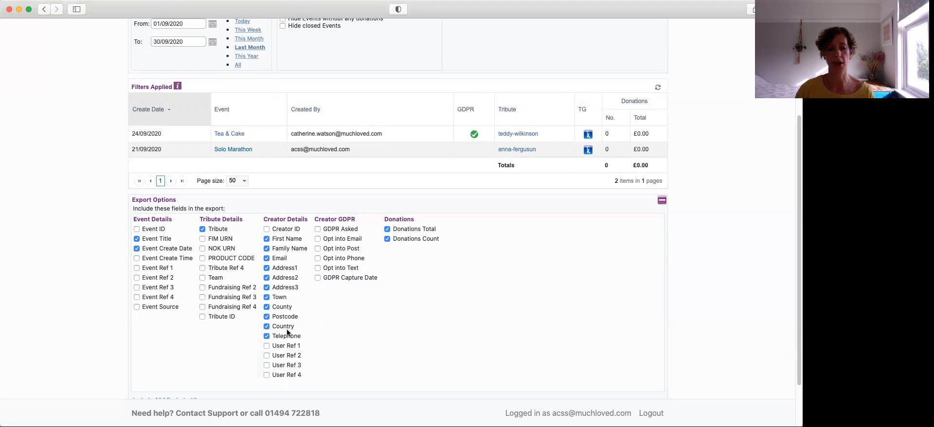
pyautogui.click(267, 228)
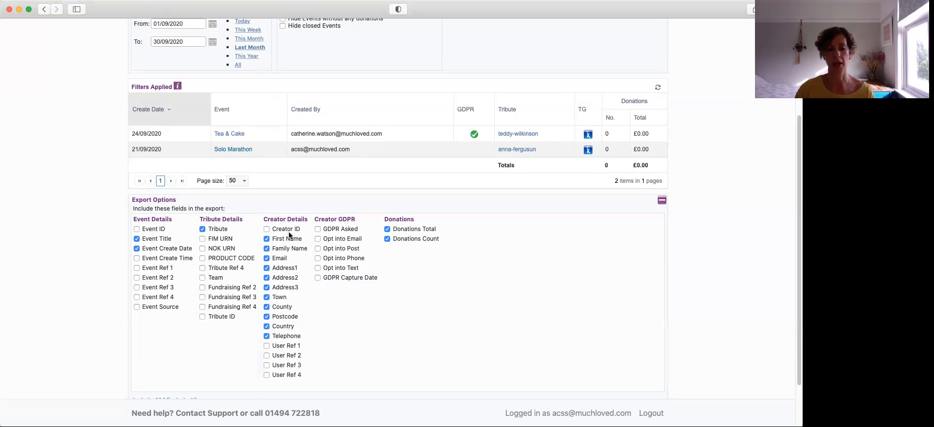